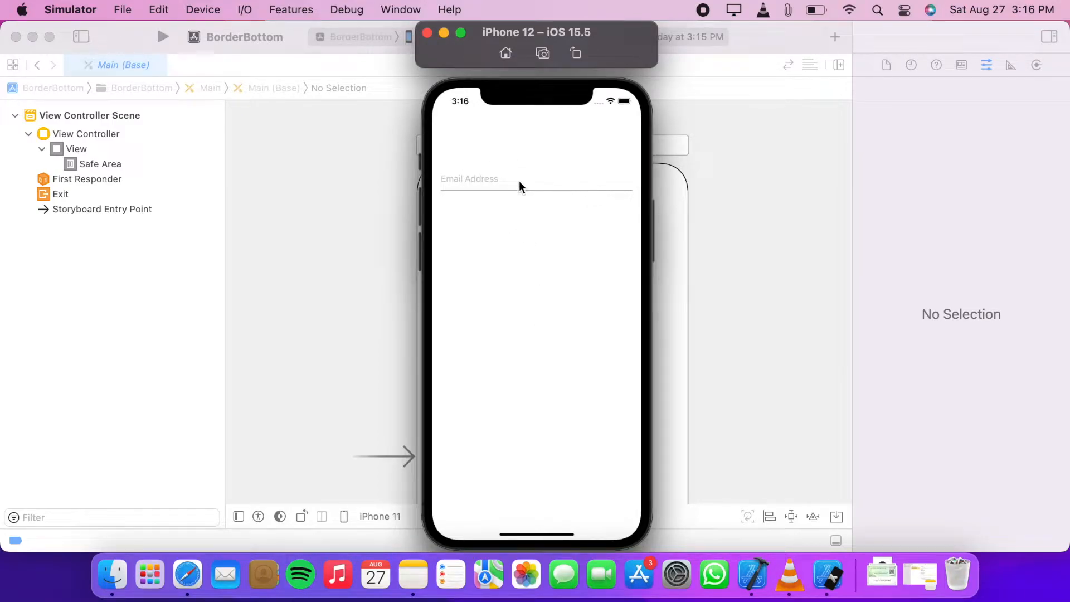
pyautogui.moveTo(612, 201)
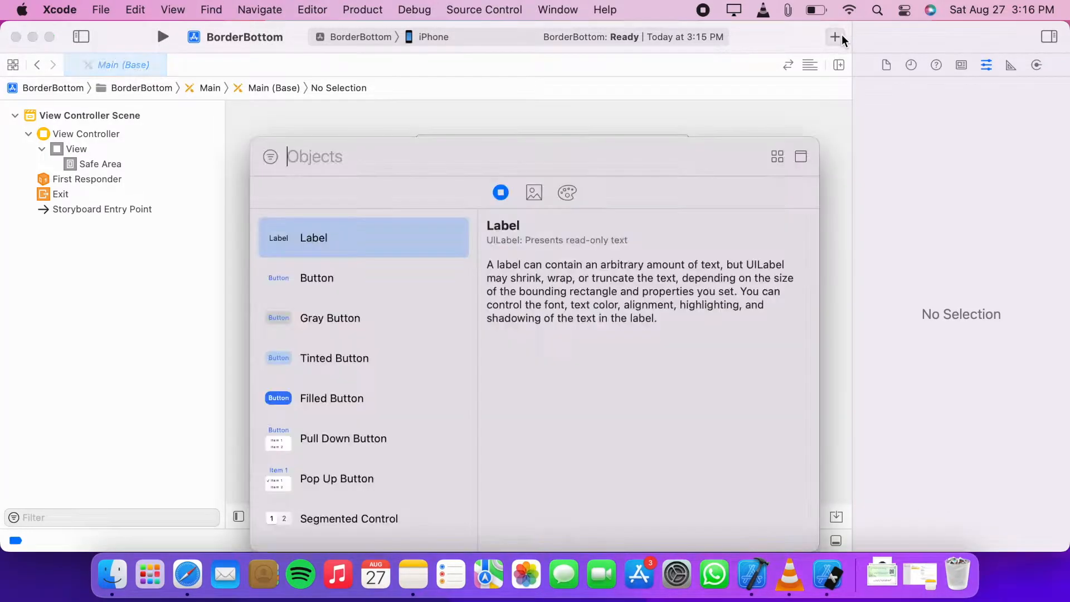
# Step: Drop a Text Field onto the view and pin it 150 top, 16 leading/trailing, height 45
pyautogui.write('text')
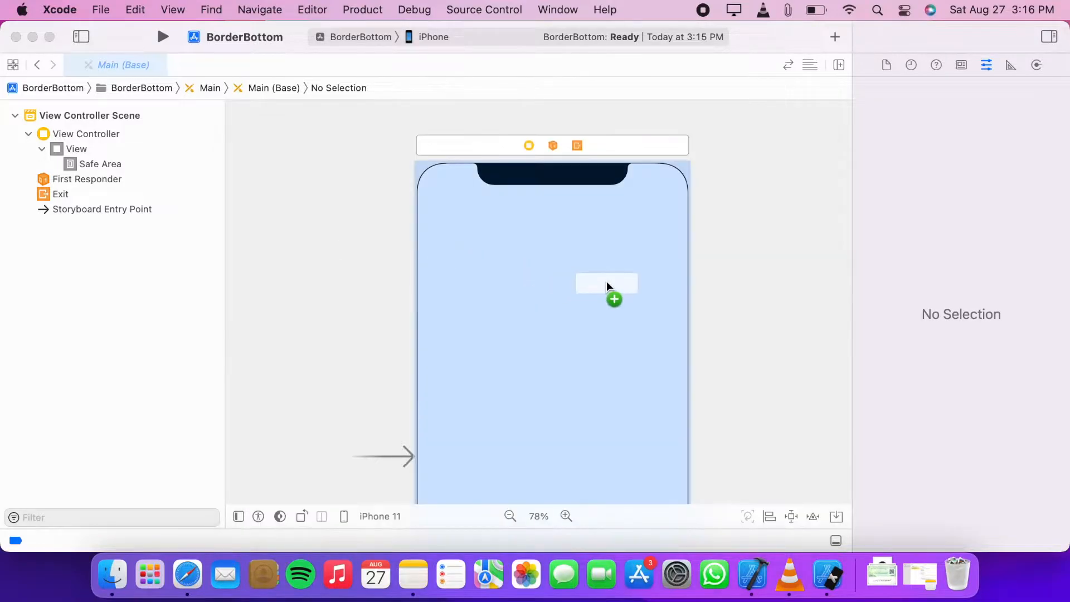
pyautogui.moveTo(606, 282); pyautogui.dragTo(553, 294)
pyautogui.write('16')
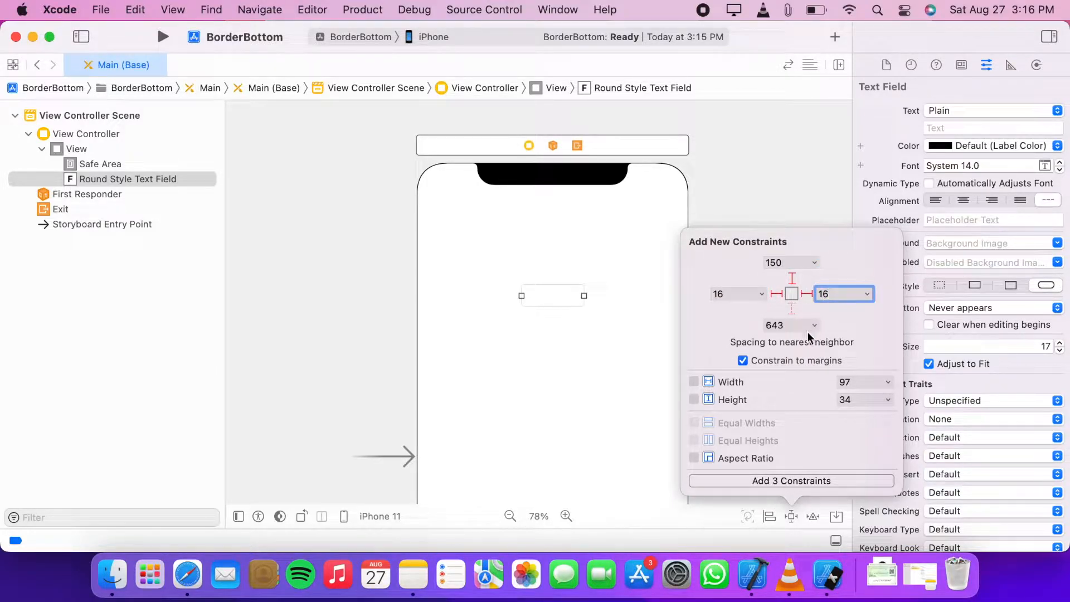
pyautogui.click(694, 399)
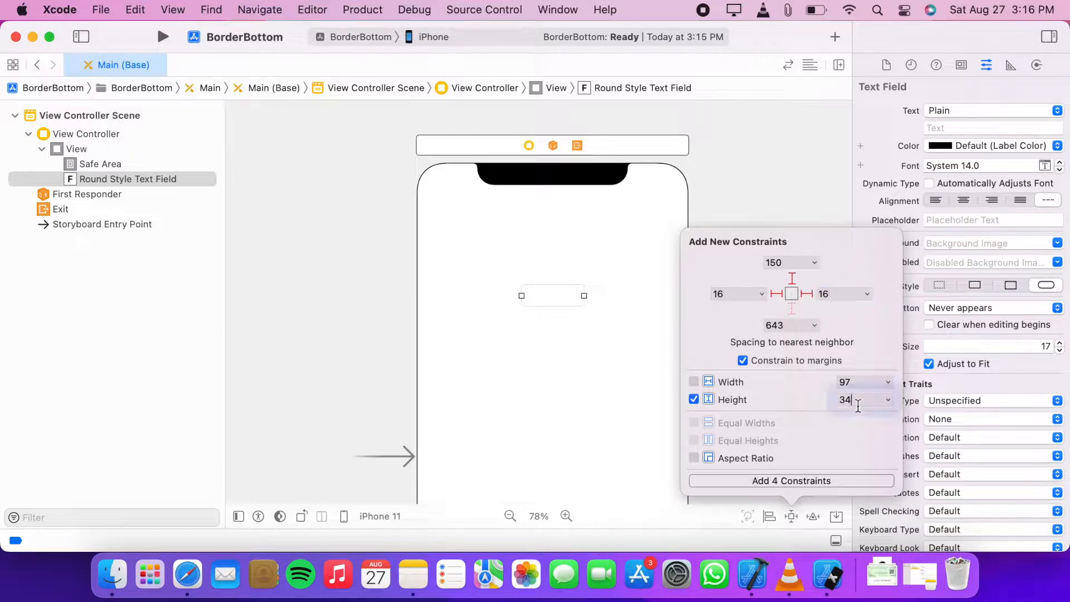
pyautogui.write('45')
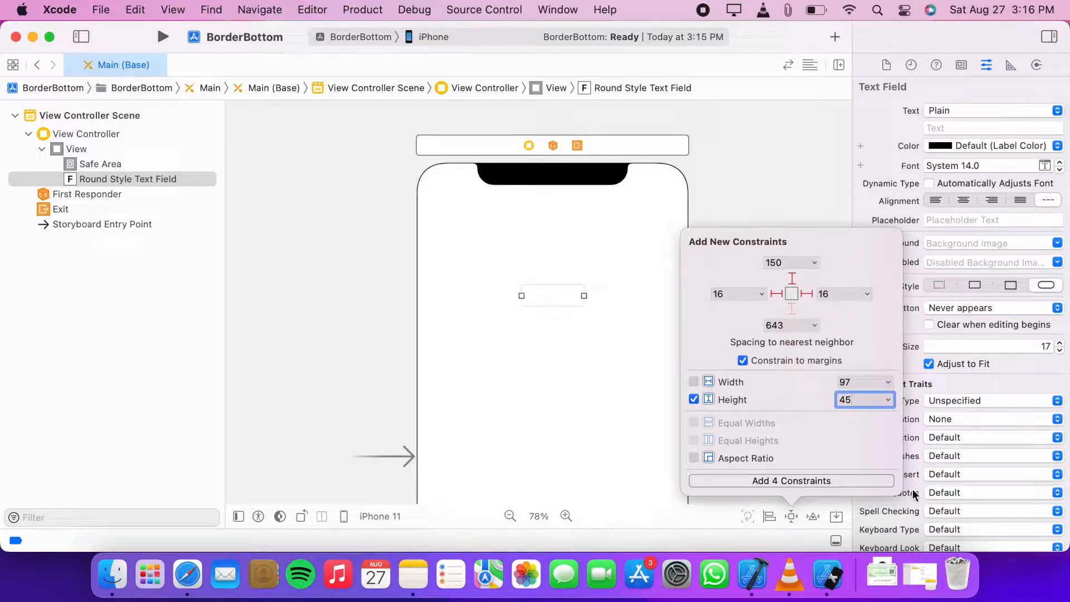
pyautogui.click(792, 480)
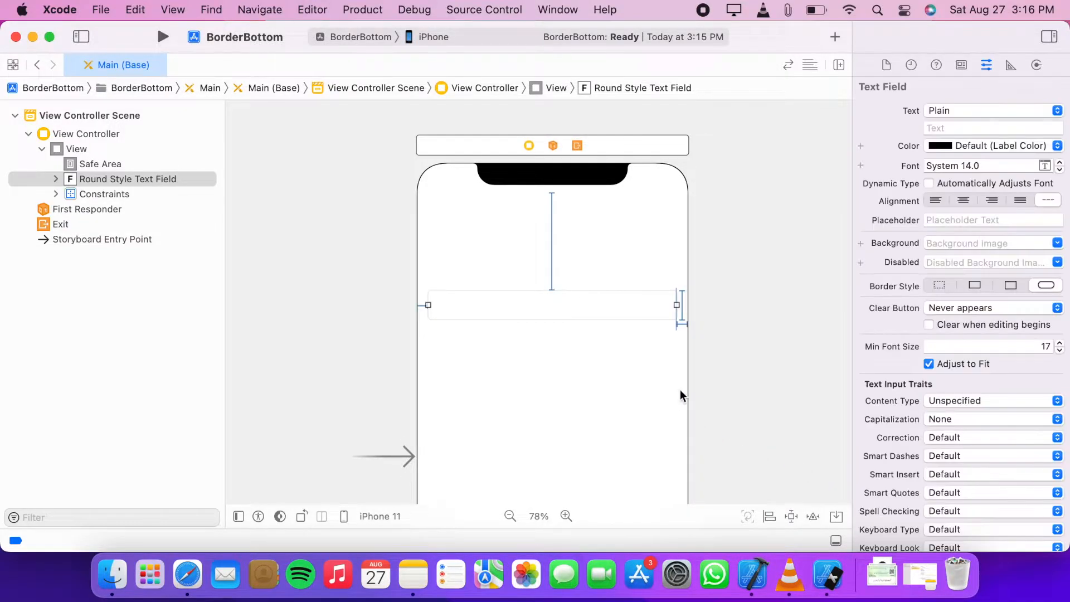
# Step: Set the field's placeholder to 'Email Address' in System 17.0 font
pyautogui.click(993, 220)
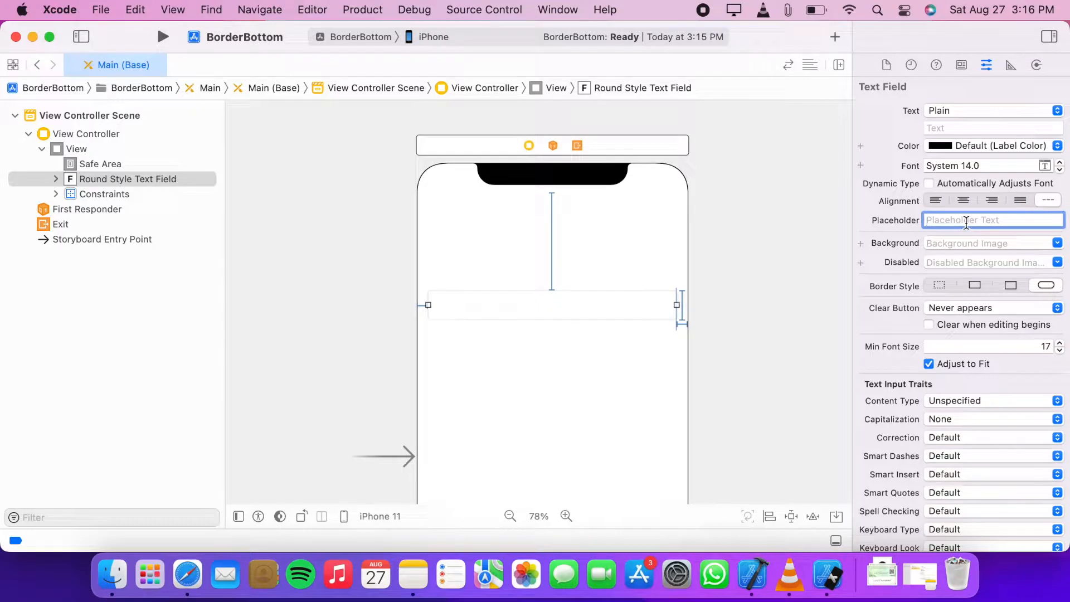
pyautogui.write('Email Address')
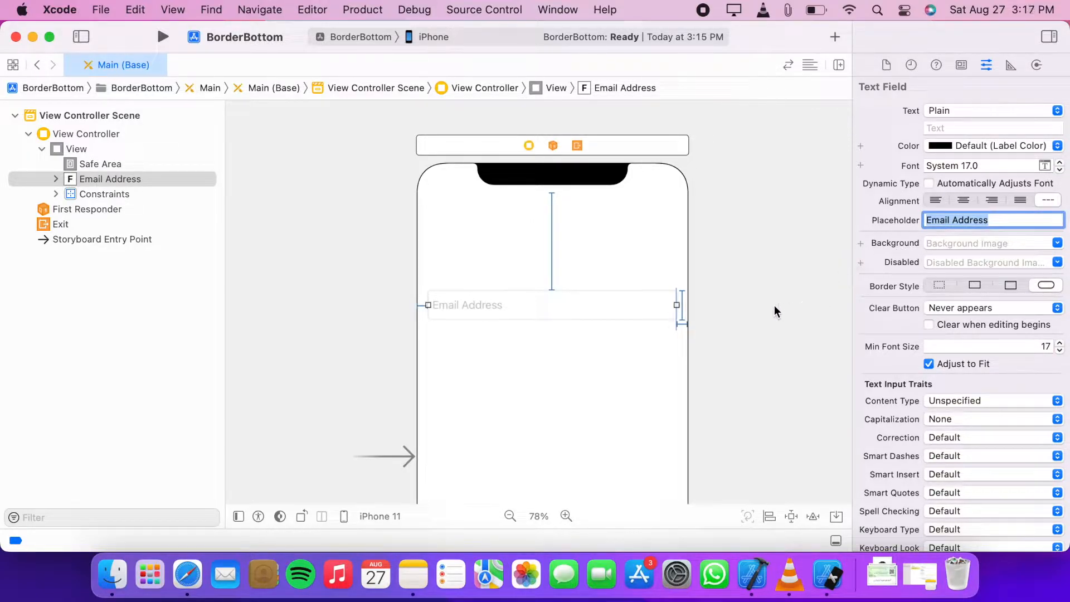
pyautogui.click(940, 285)
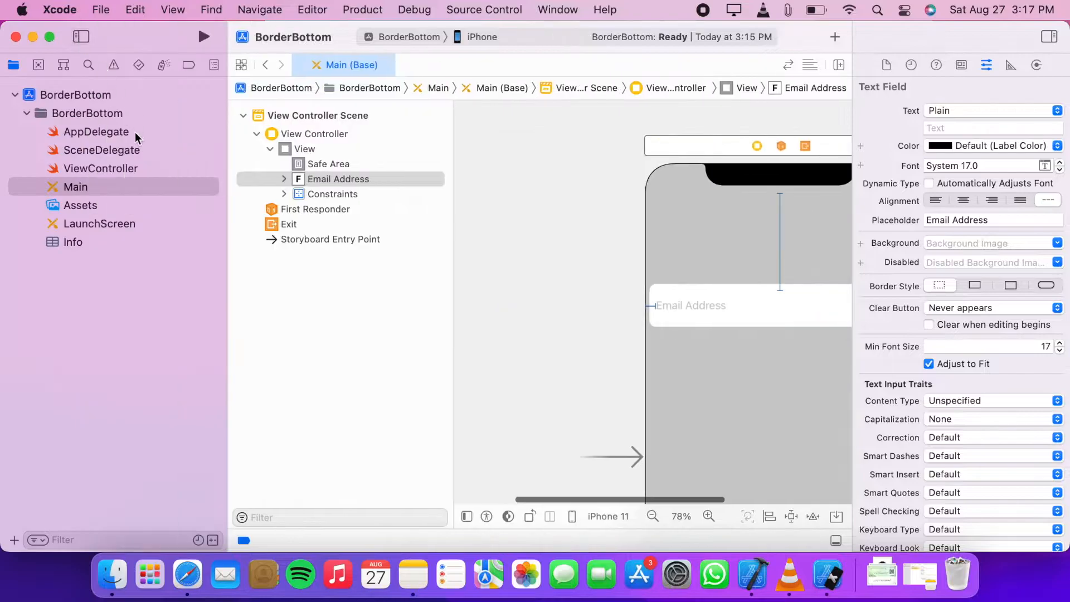
# Step: Show ViewController.swift in the assistant and connect the field as outlet emailTF
pyautogui.click(101, 168)
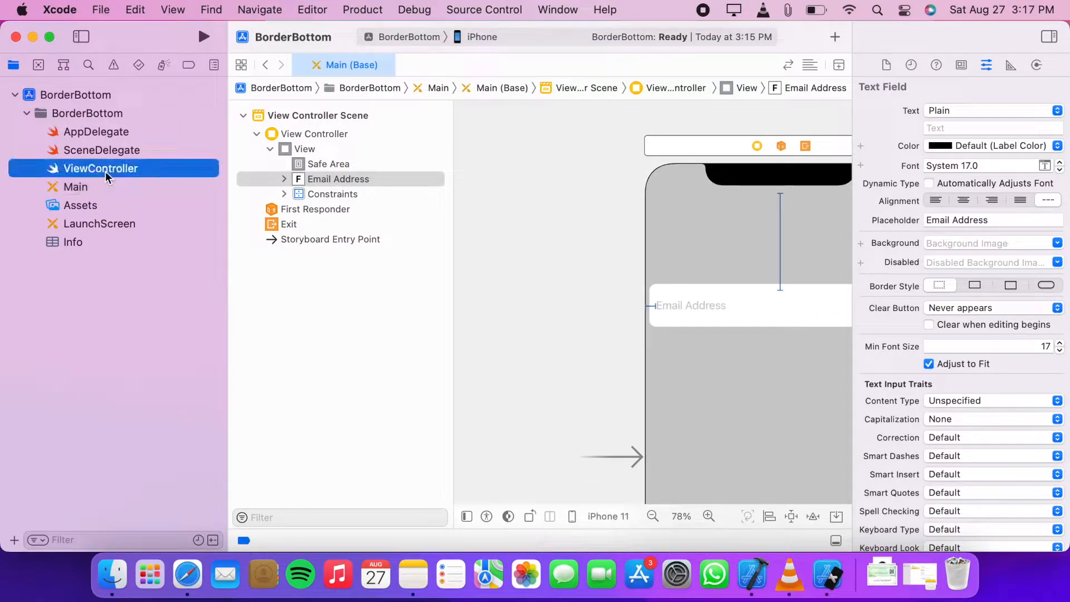
pyautogui.click(100, 169)
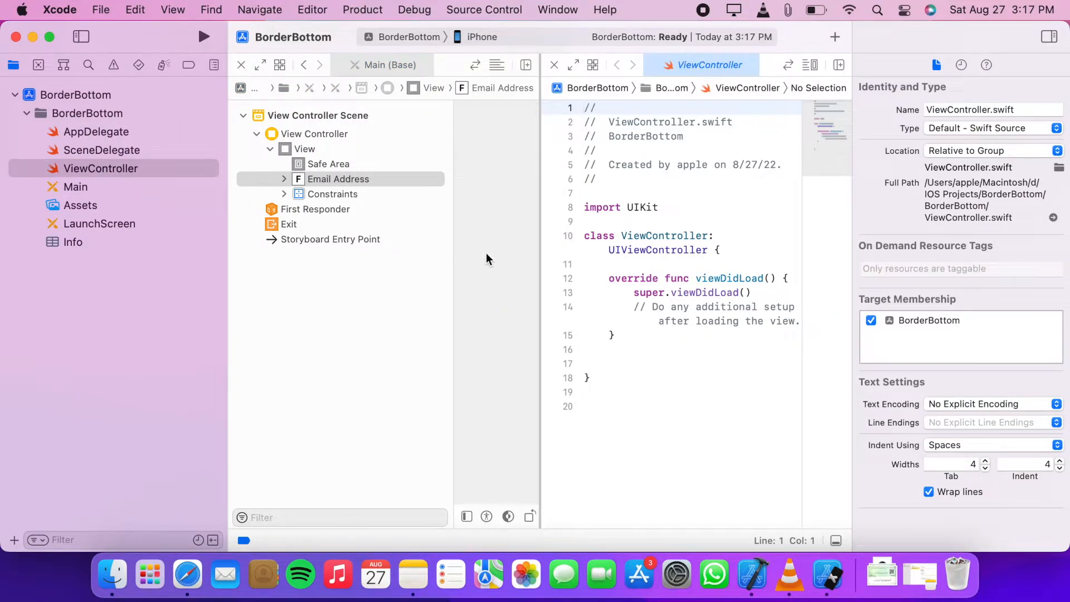
pyautogui.click(336, 178)
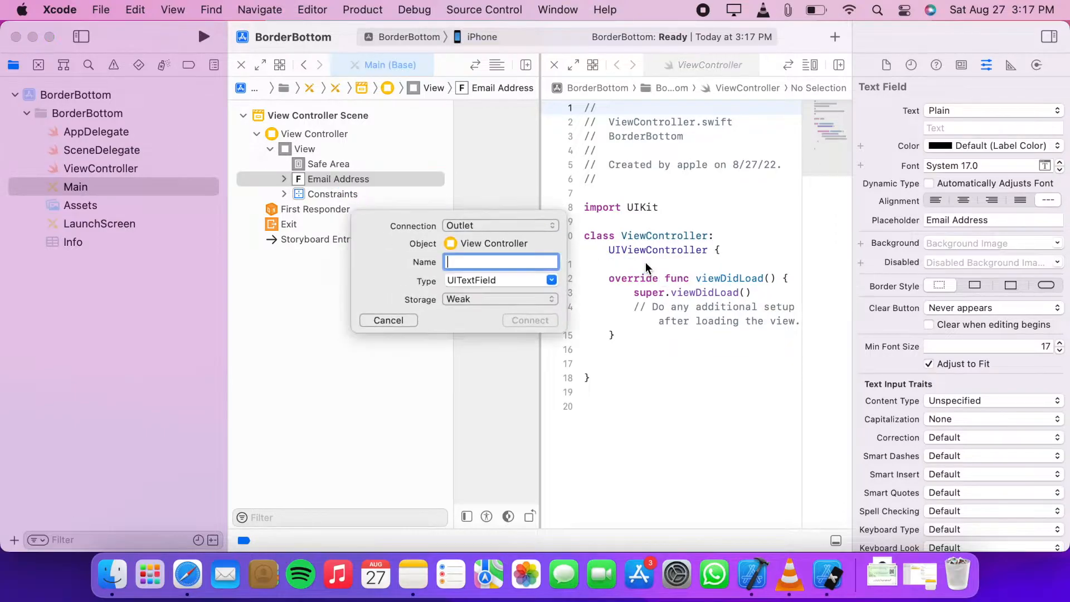
pyautogui.write('email')
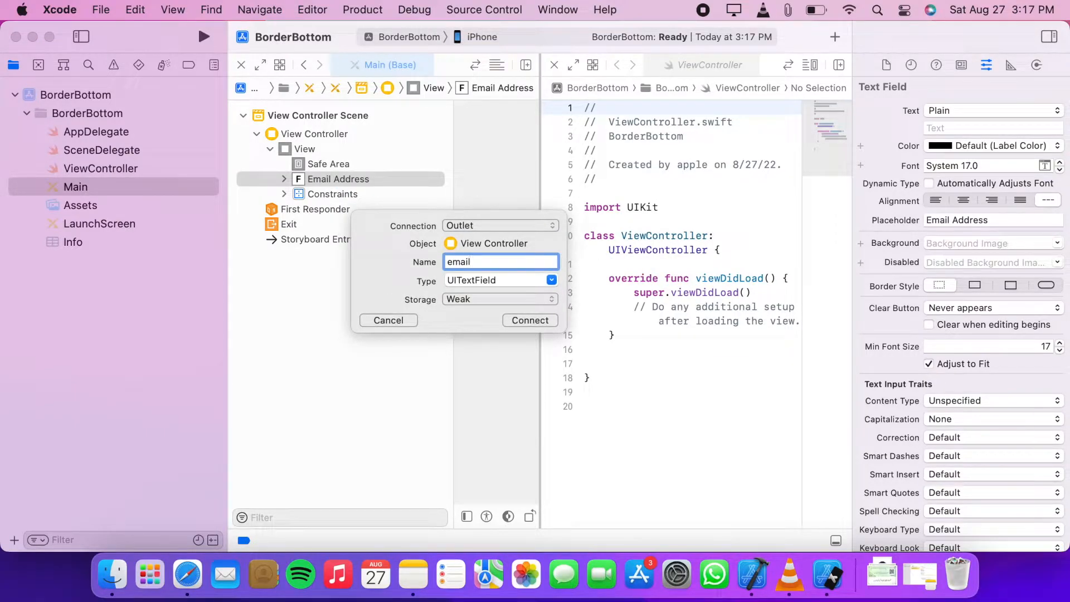
pyautogui.click(529, 320)
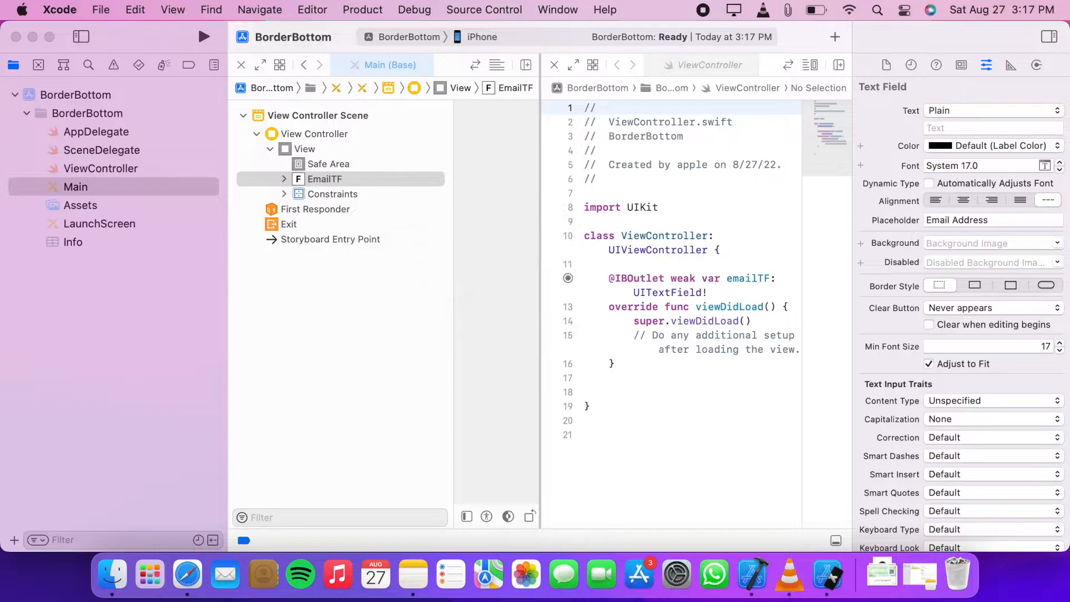
pyautogui.click(324, 178)
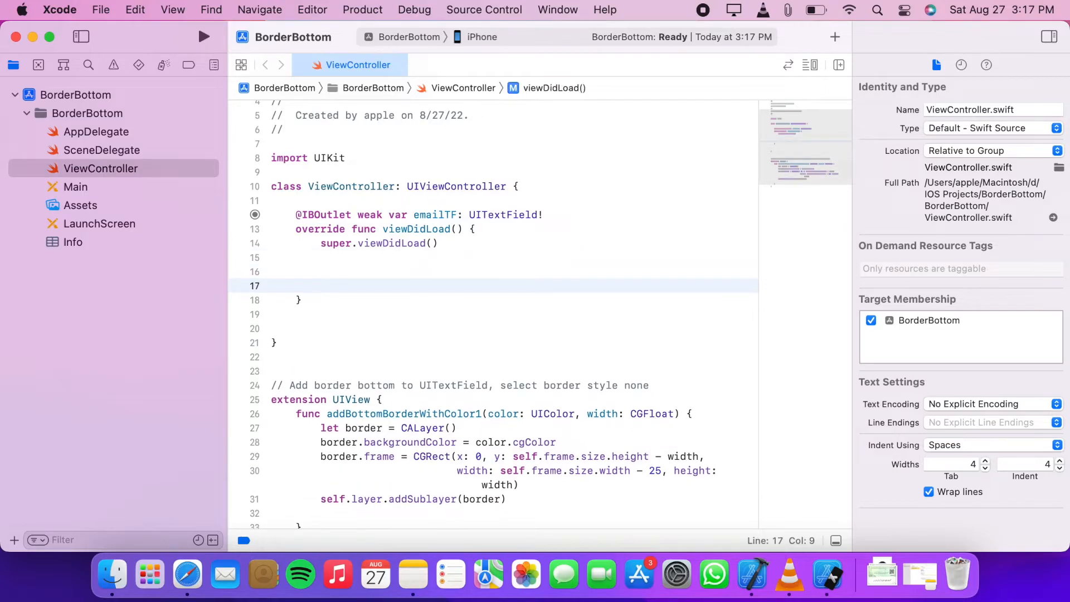
# Step: Call emailTF.addBottomBorderWithColor1(color: .gray, width: 0.5) in viewDidLoad
pyautogui.write('email')
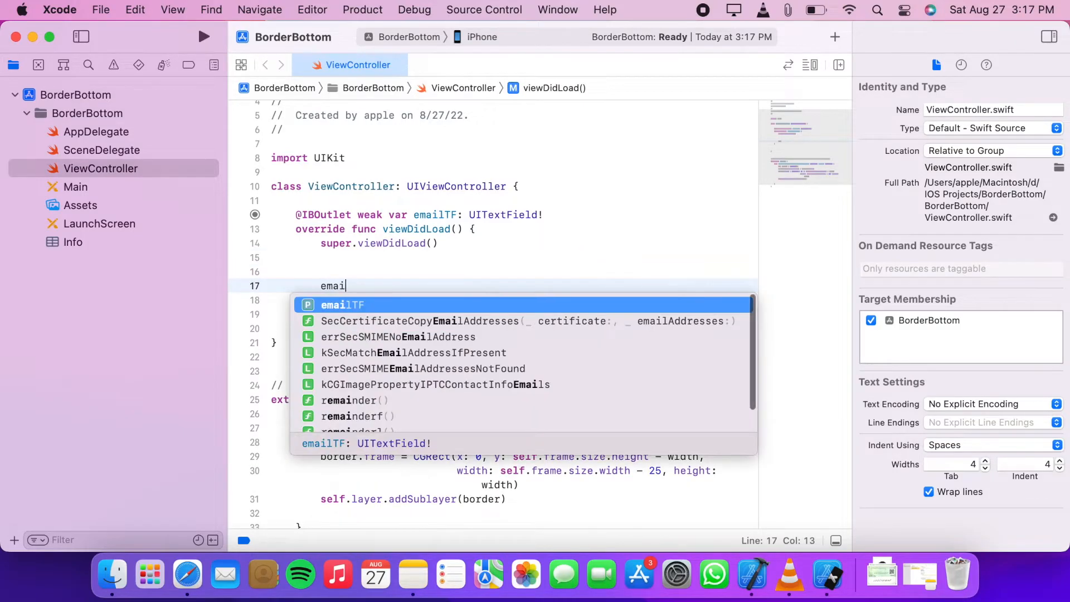
pyautogui.write('TF.')
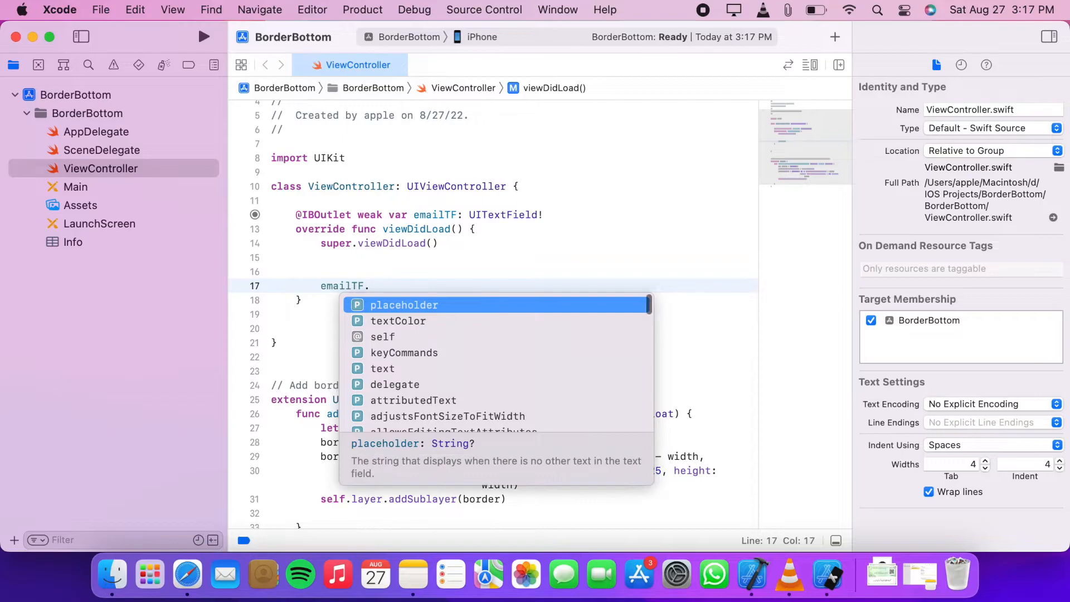
pyautogui.write('addBottomBorderWithColor1(color: UIColor, width: CGFloat')
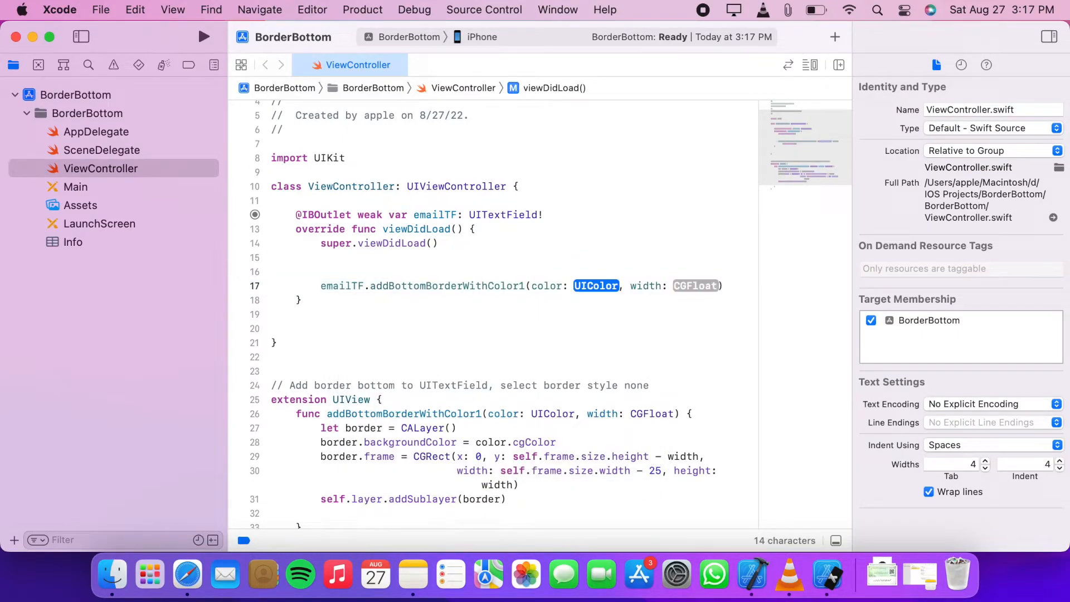
pyautogui.write('.gray')
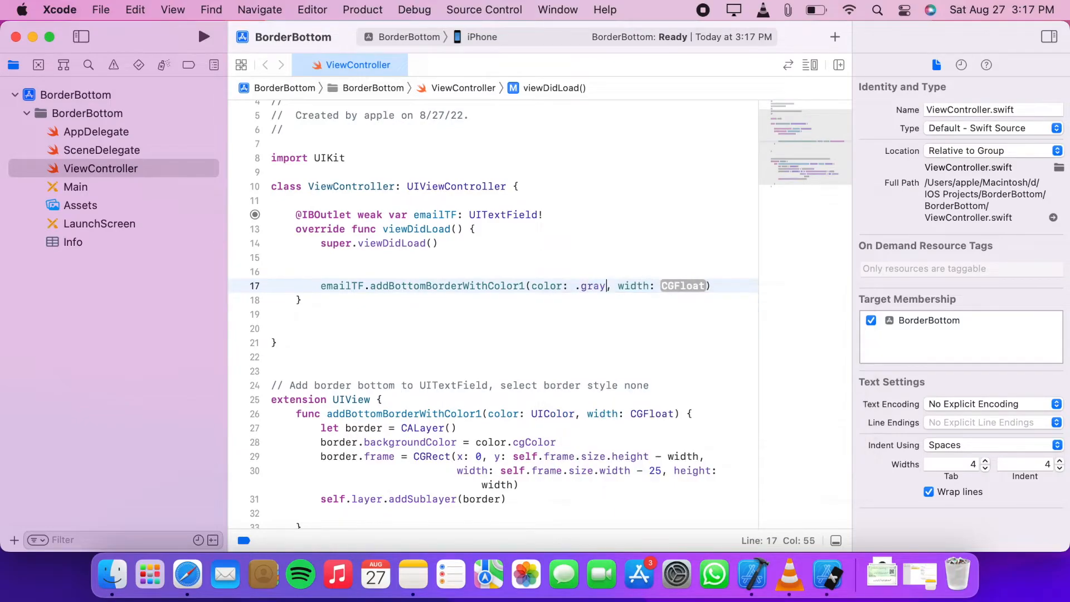
pyautogui.doubleClick(684, 285)
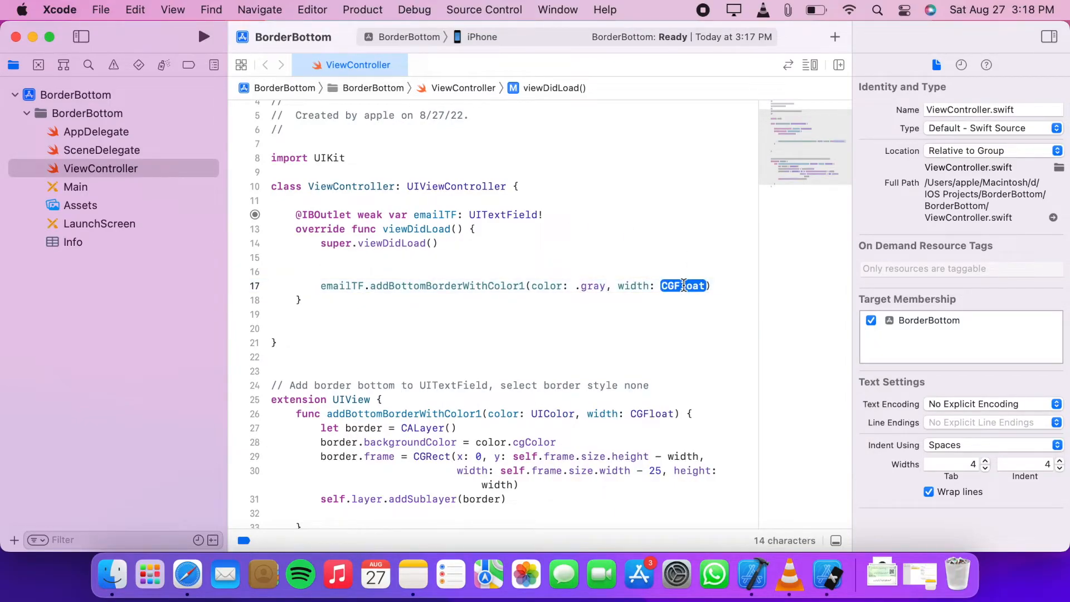
pyautogui.press('Delete')
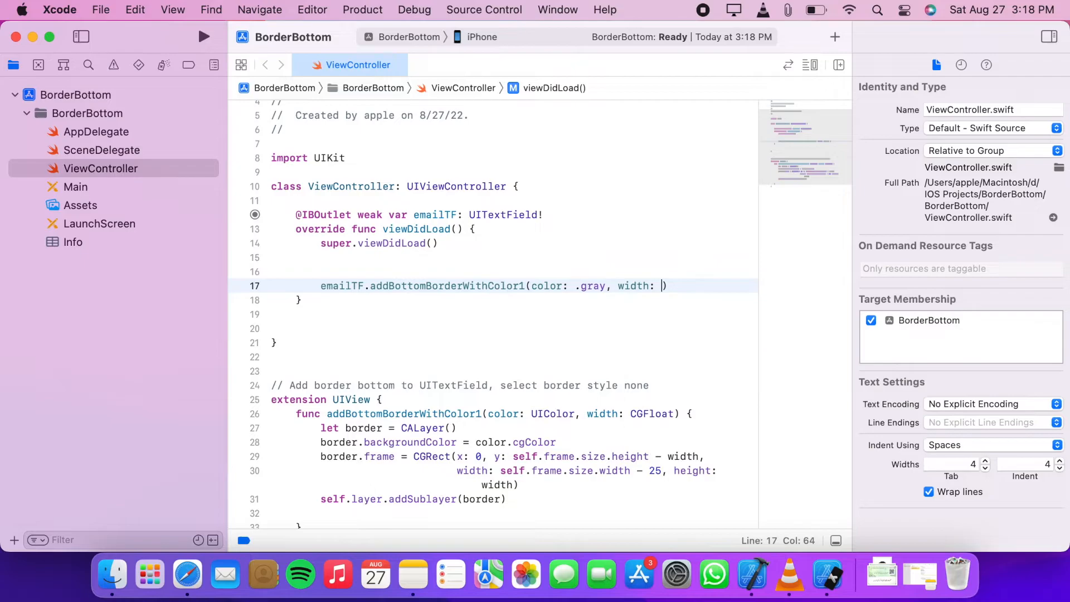
pyautogui.write('0.5')
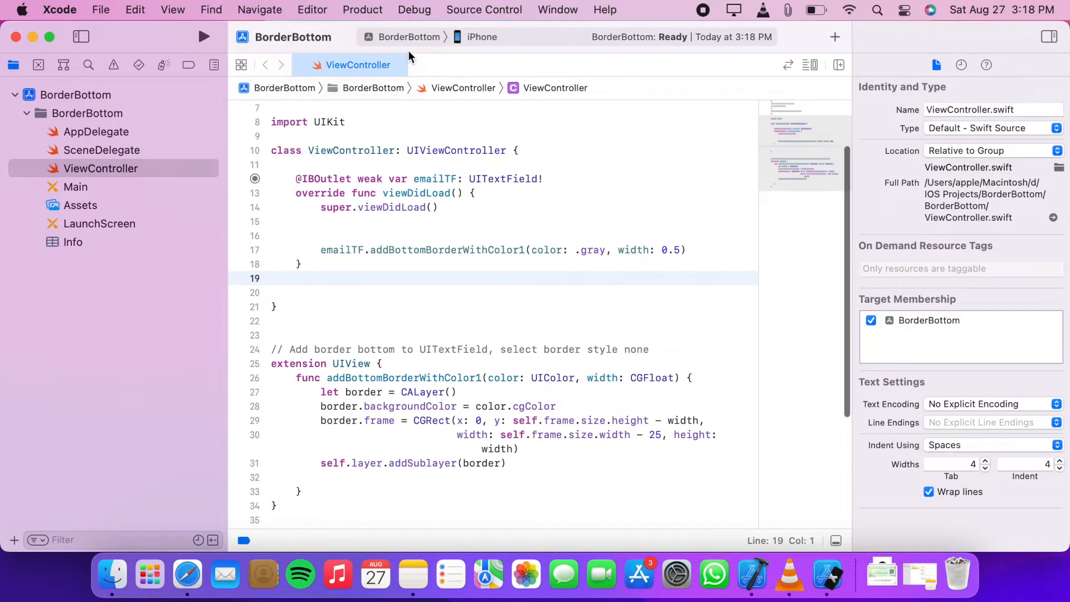
# Step: Choose iPhone 12 as the run destination and build and run the app
pyautogui.click(482, 37)
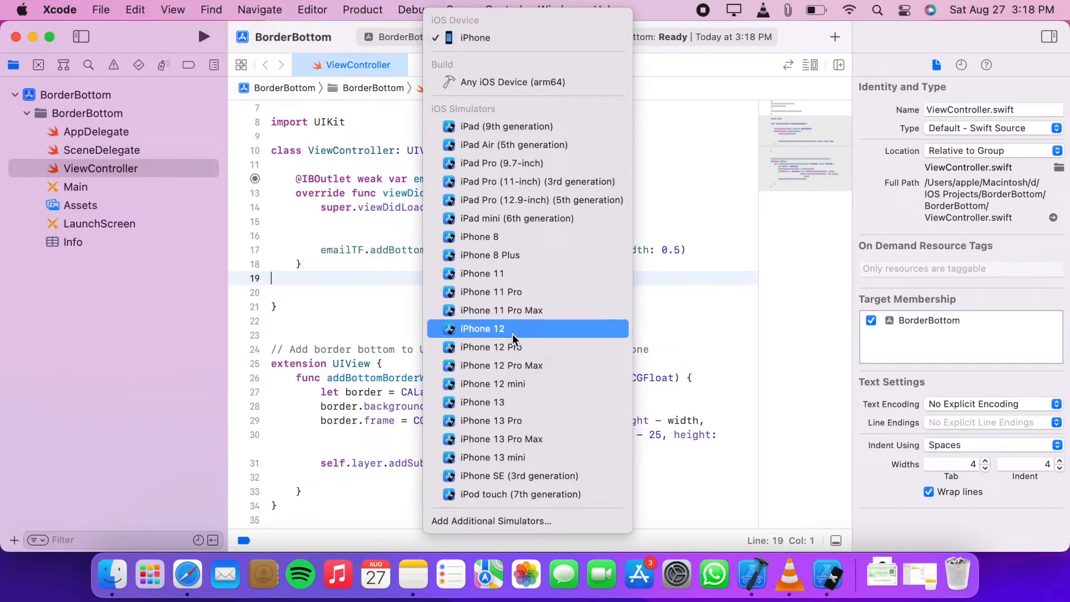
pyautogui.click(483, 327)
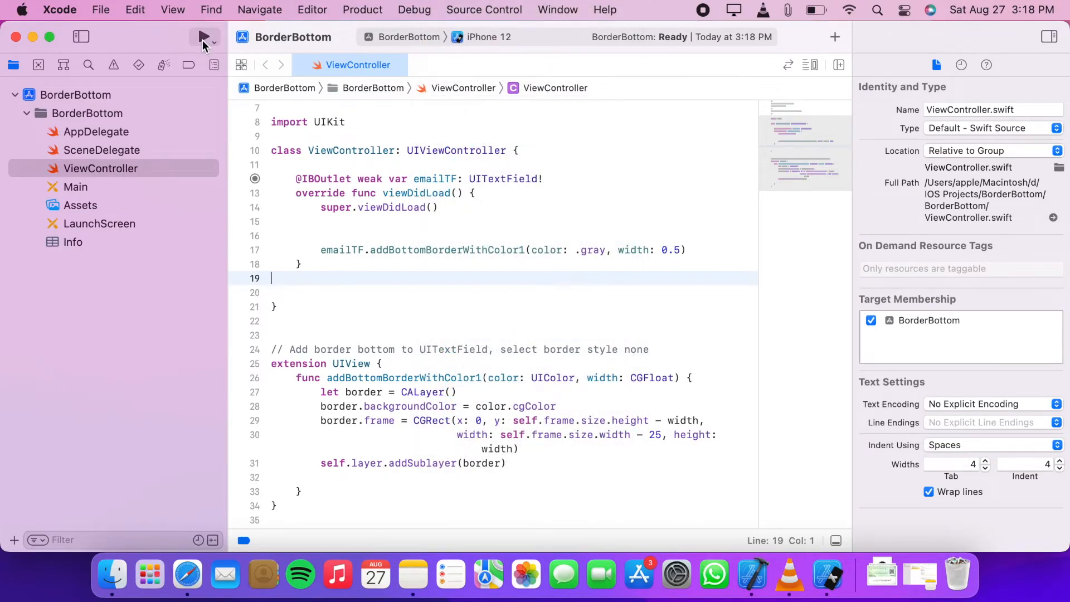
pyautogui.click(204, 36)
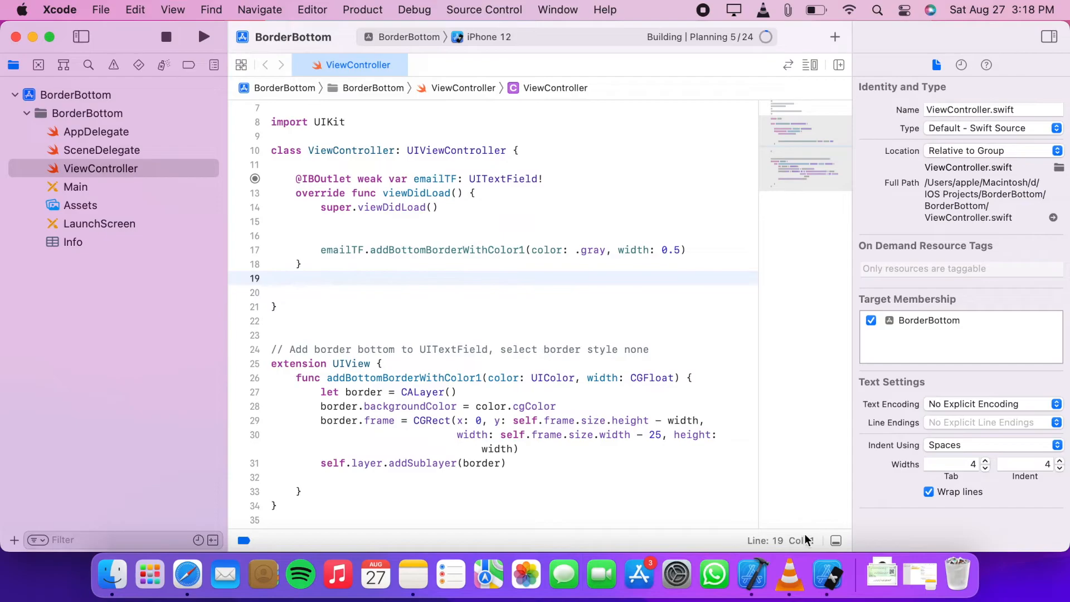
pyautogui.click(203, 37)
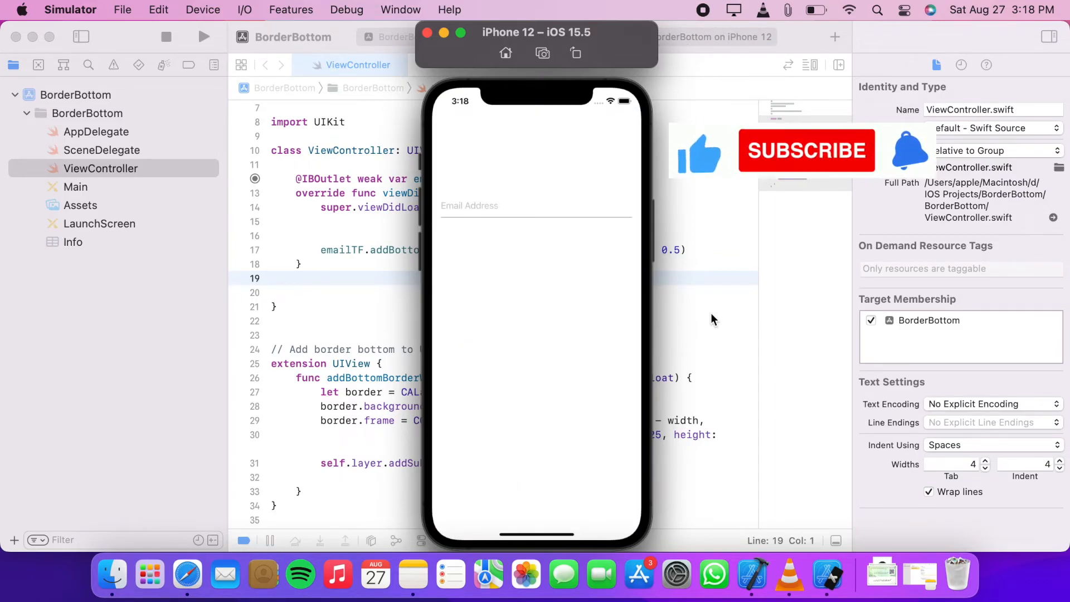
pyautogui.moveTo(619, 227)
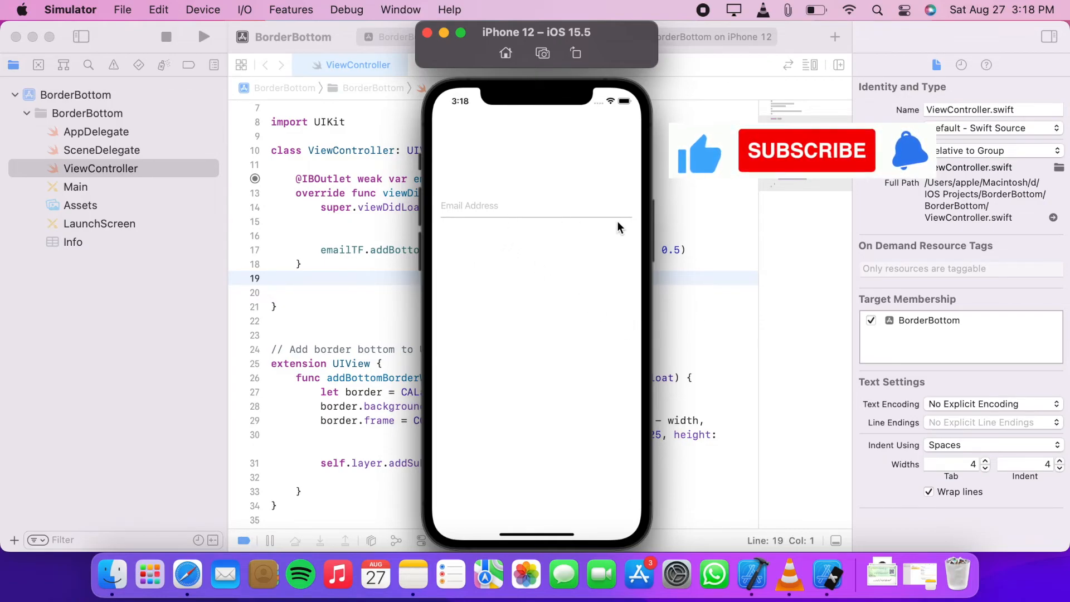